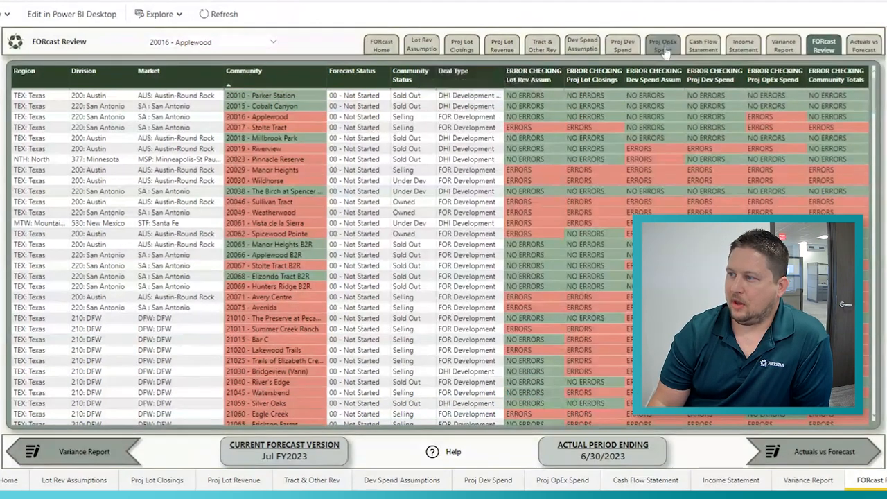
# Show the Projected OpEx Spend page for community 20016 - Applewood
pyautogui.click(663, 44)
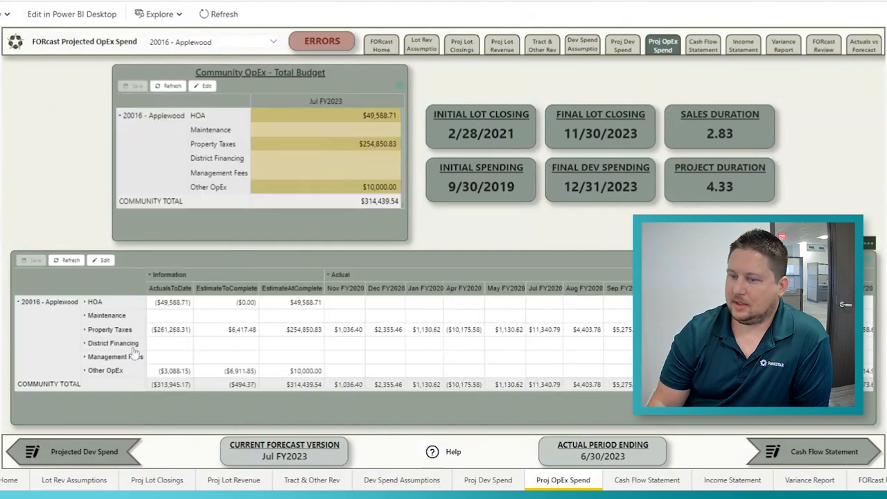
pyautogui.moveTo(167, 344)
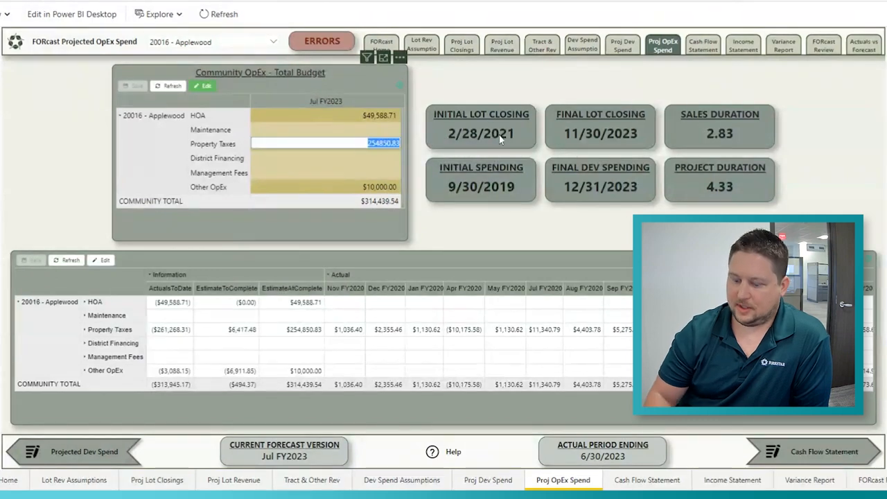
# Enter 30000 for Applewood Property Taxes and save, raising the OpEx total to $359,588.71
pyautogui.write('30000')
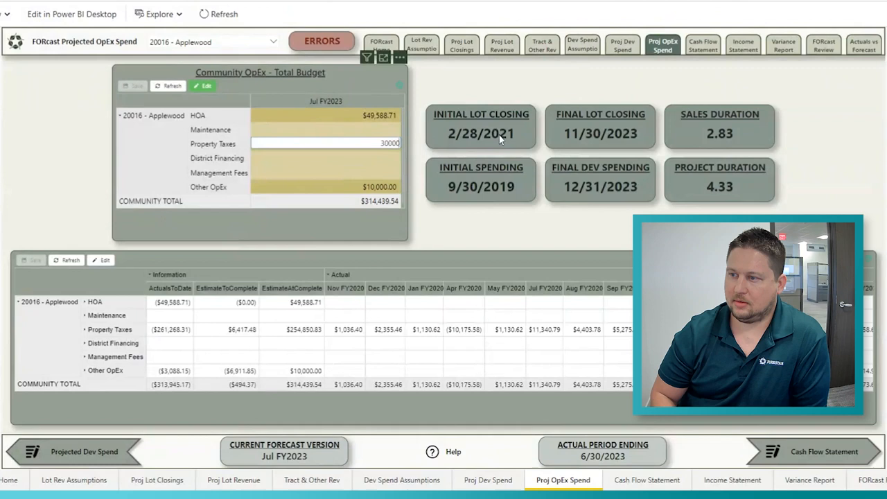
pyautogui.click(133, 86)
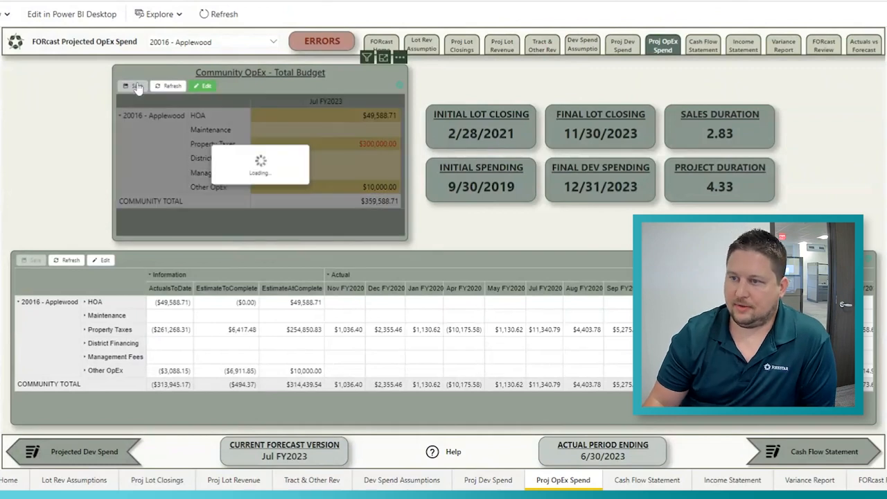